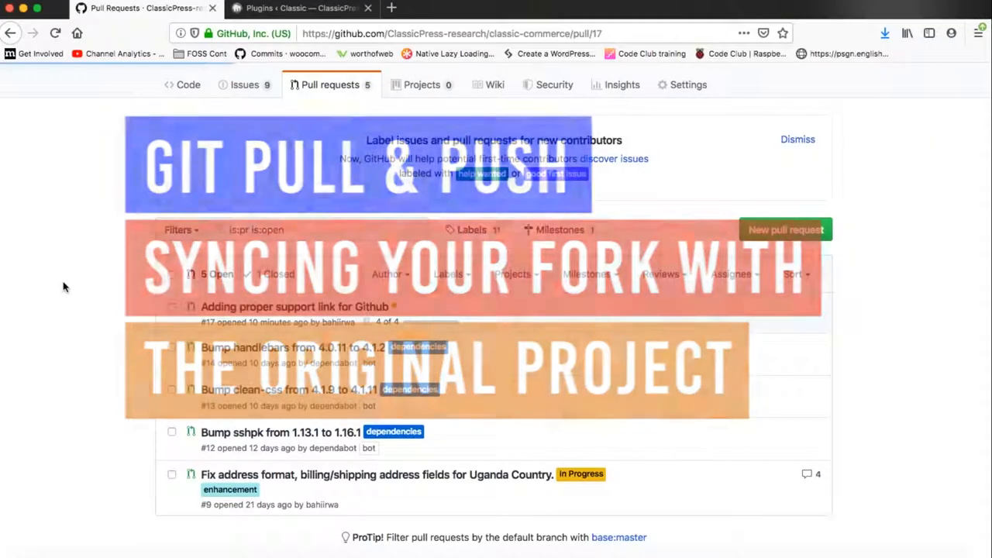
View the latest merge commit's diff with its one-line change to class-wc-install.php
left_click(295, 307)
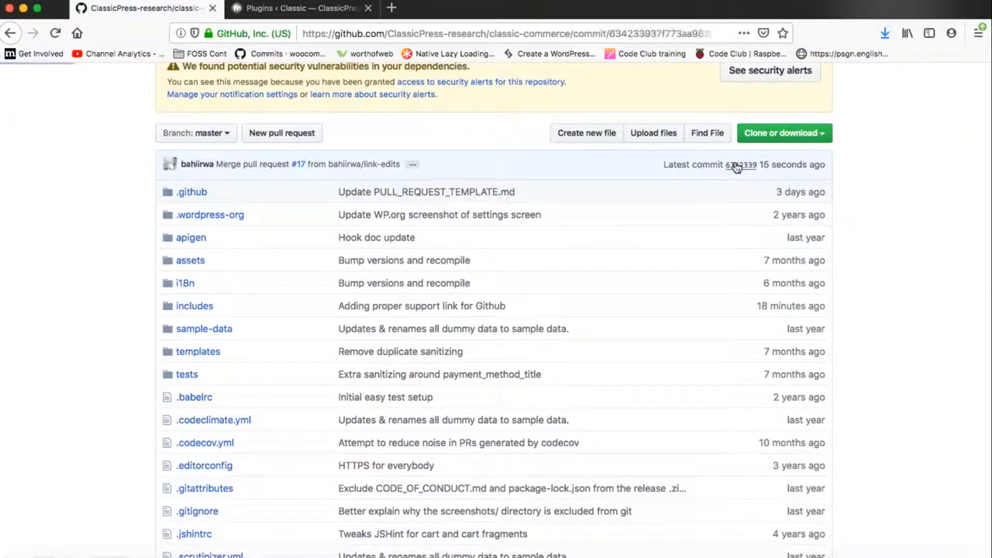
left_click(740, 164)
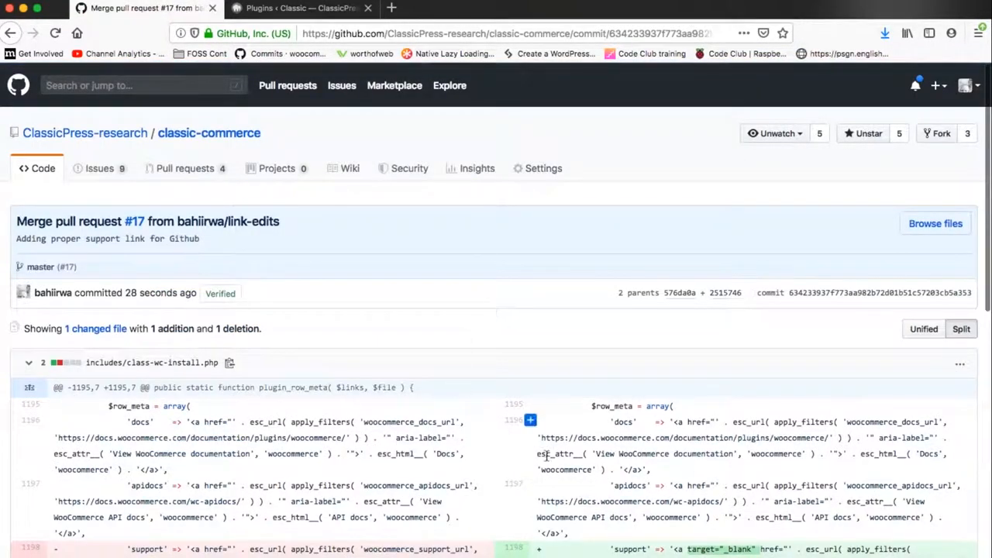
scroll("down", 3)
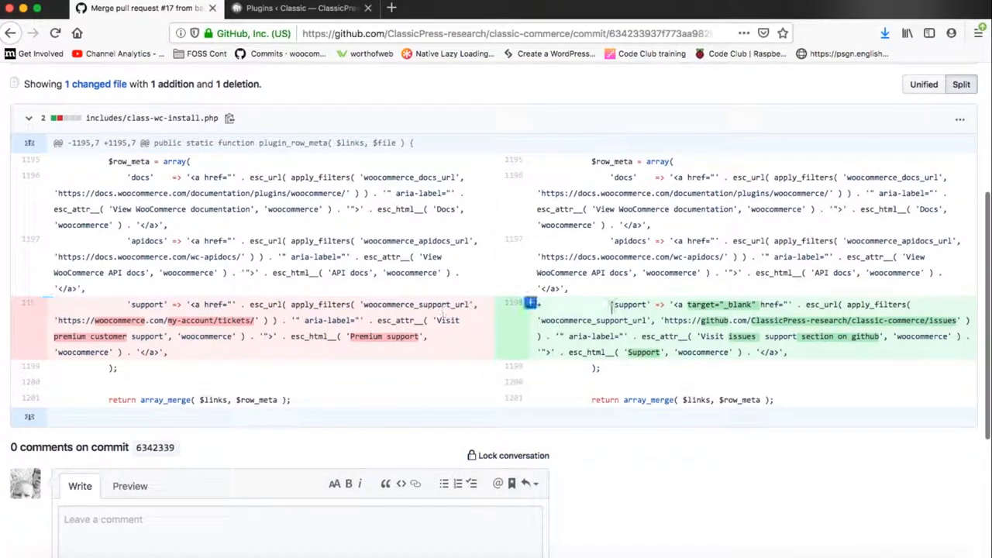
mouse_move(766, 339)
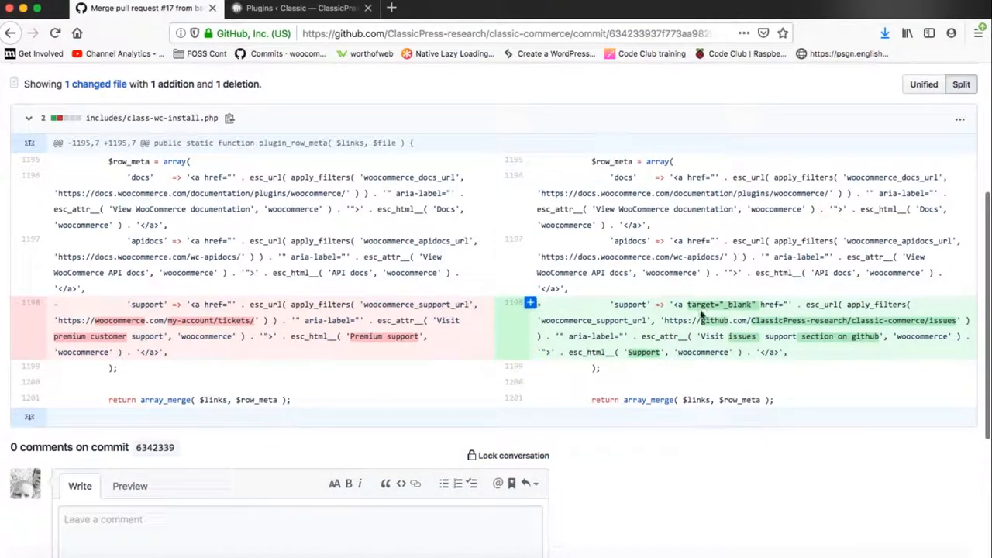
mouse_move(597, 127)
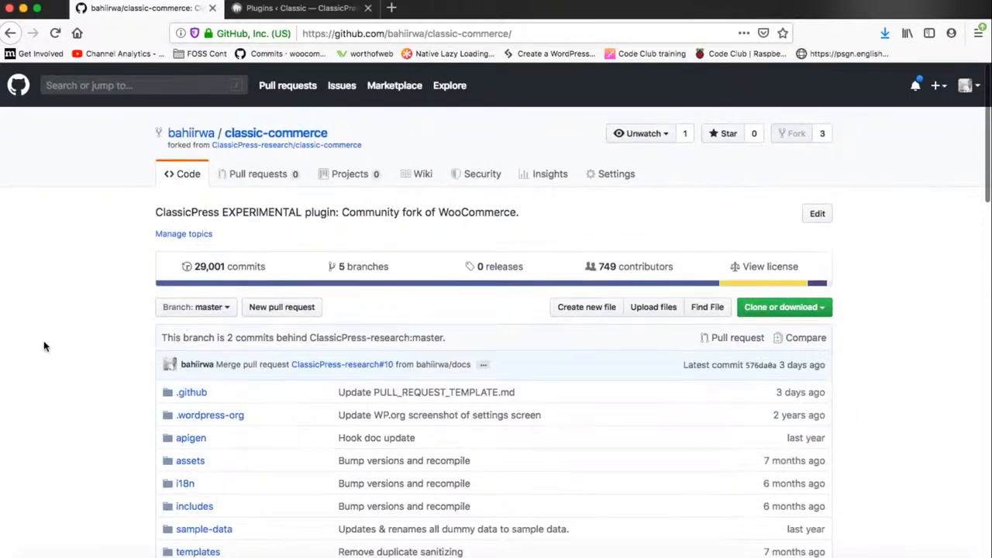
mouse_move(244, 126)
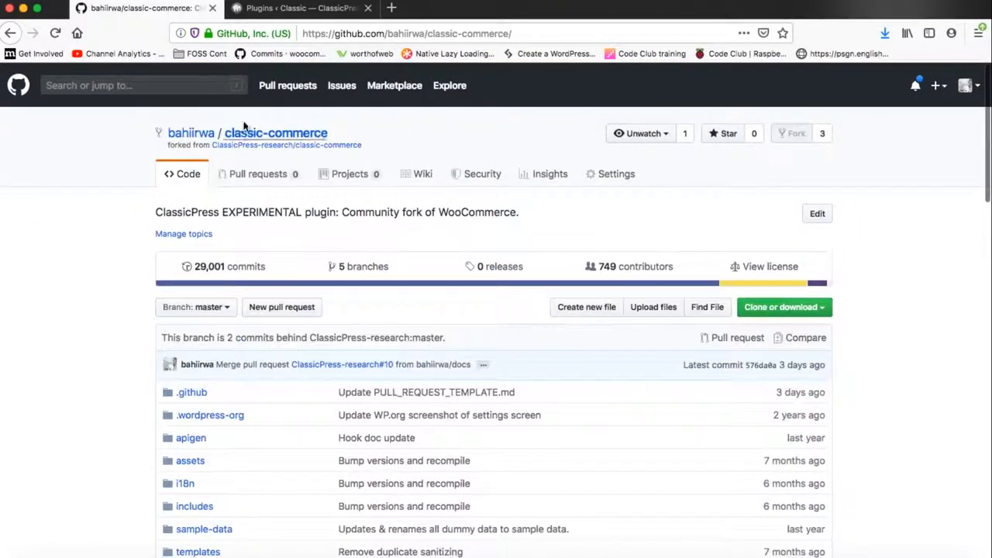
mouse_move(130, 202)
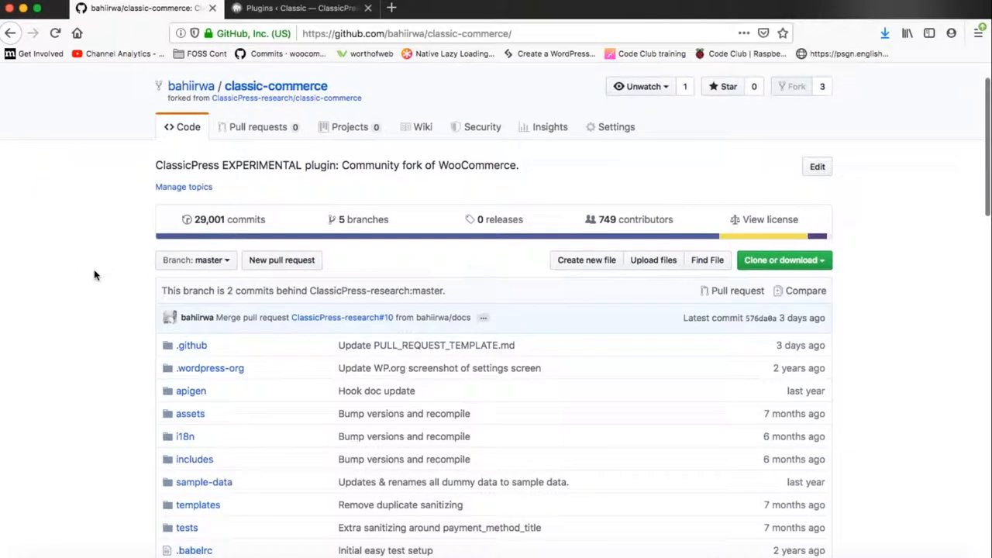
mouse_move(260, 285)
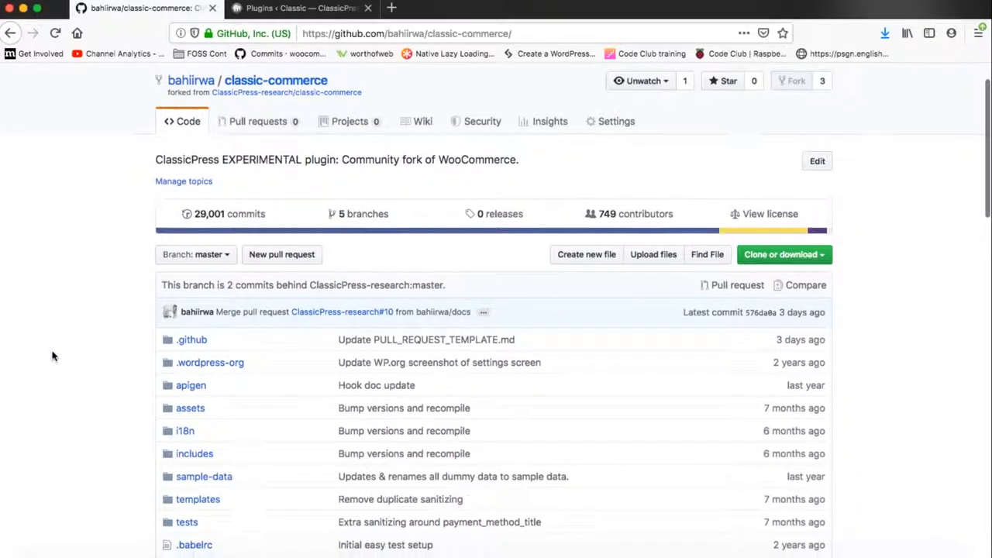
Follow the 'forked from ClassicPress-research/classic-commerce' link to the original repository
left_click(286, 92)
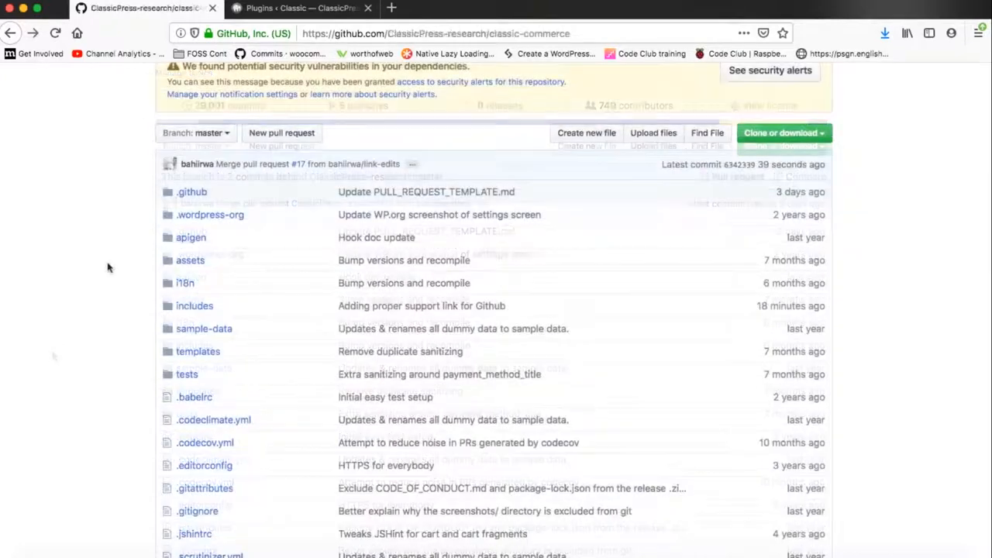
scroll("up", 3)
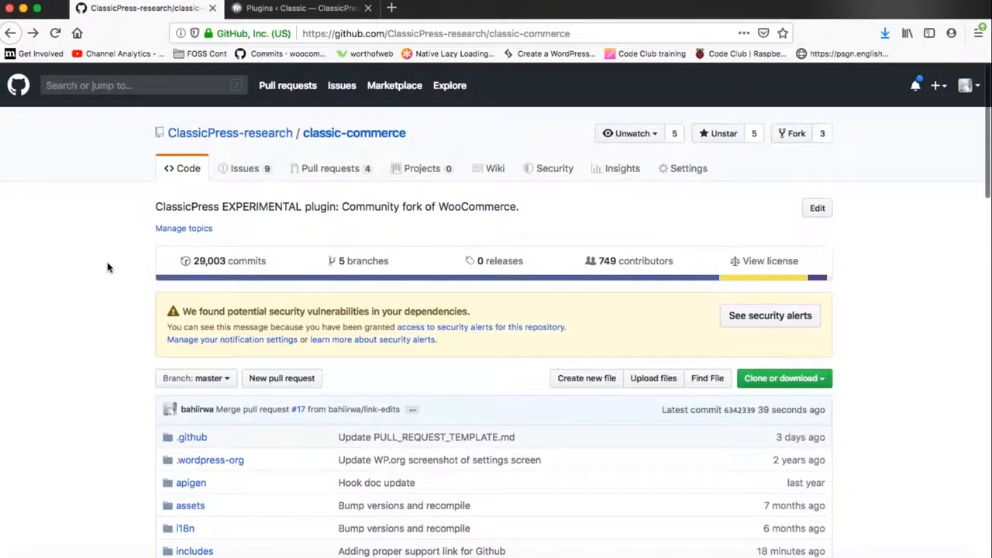
mouse_move(261, 193)
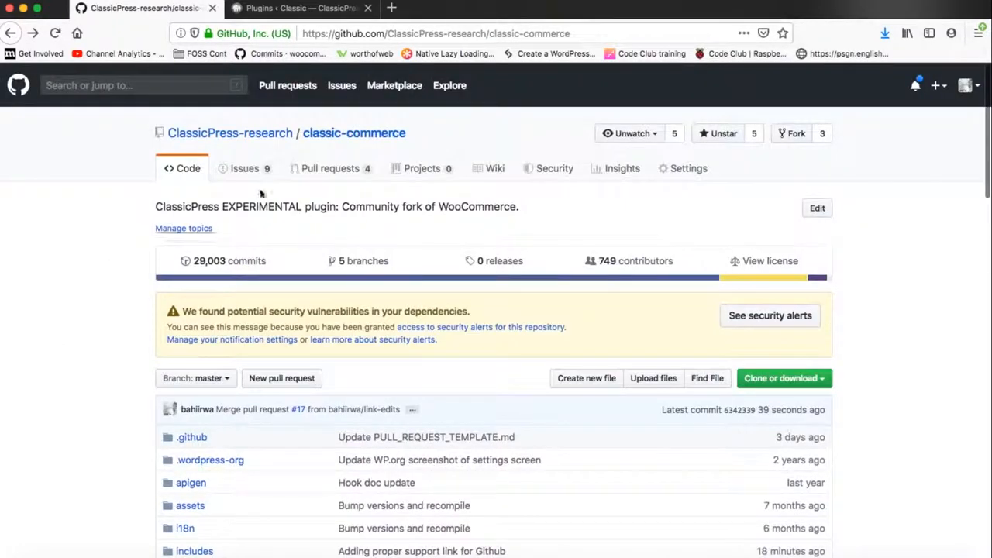
mouse_move(98, 246)
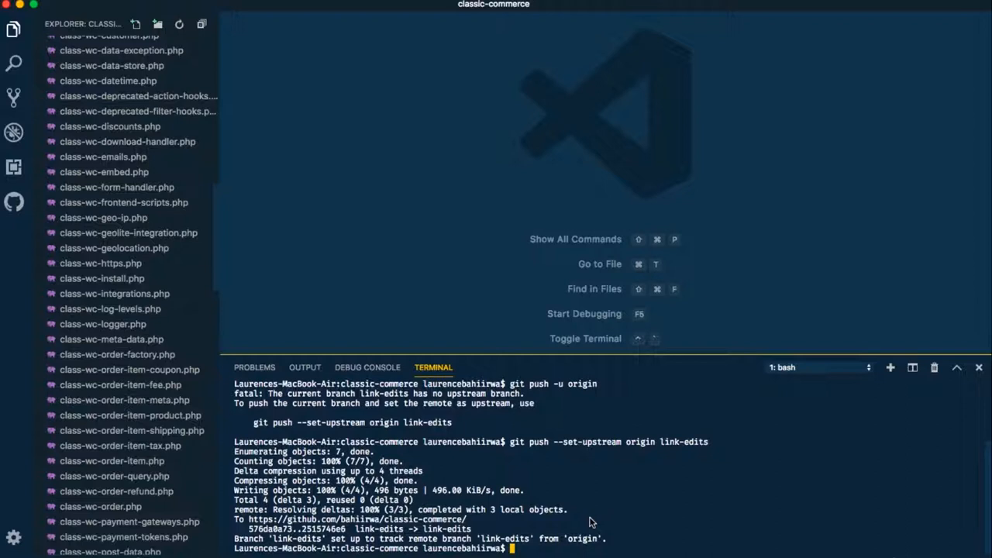
mouse_move(620, 552)
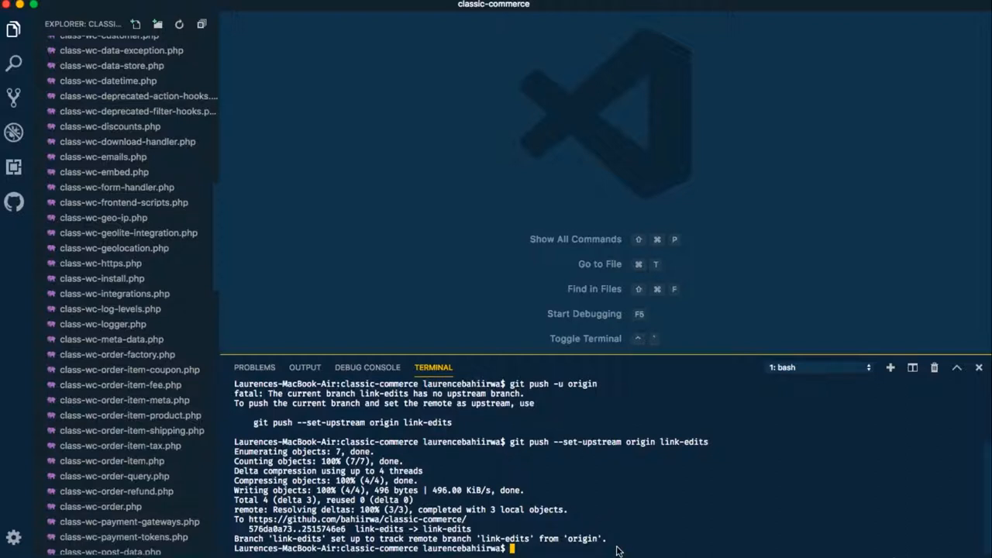
Run git branch in the terminal, confirming link-edits is current alongside master
type("git bran")
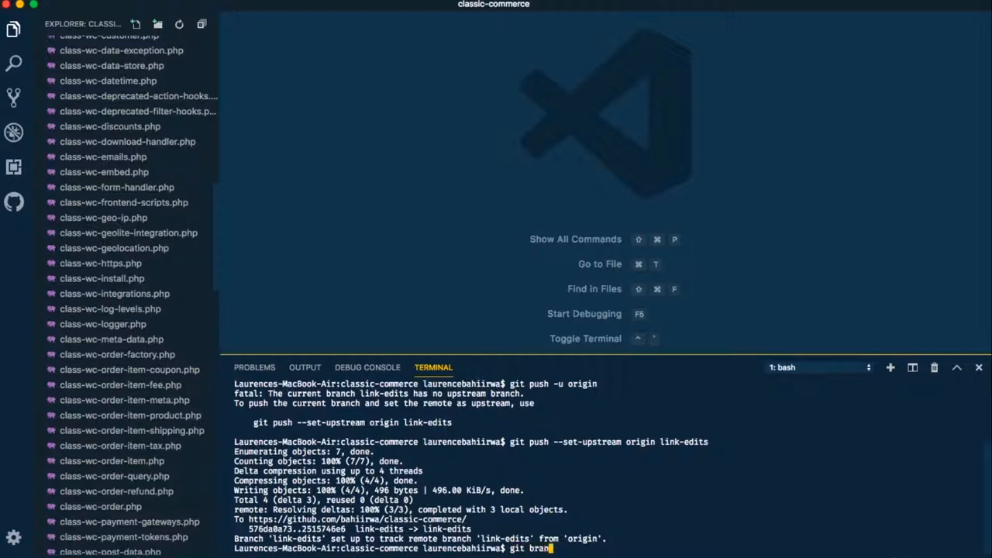
key("Return")
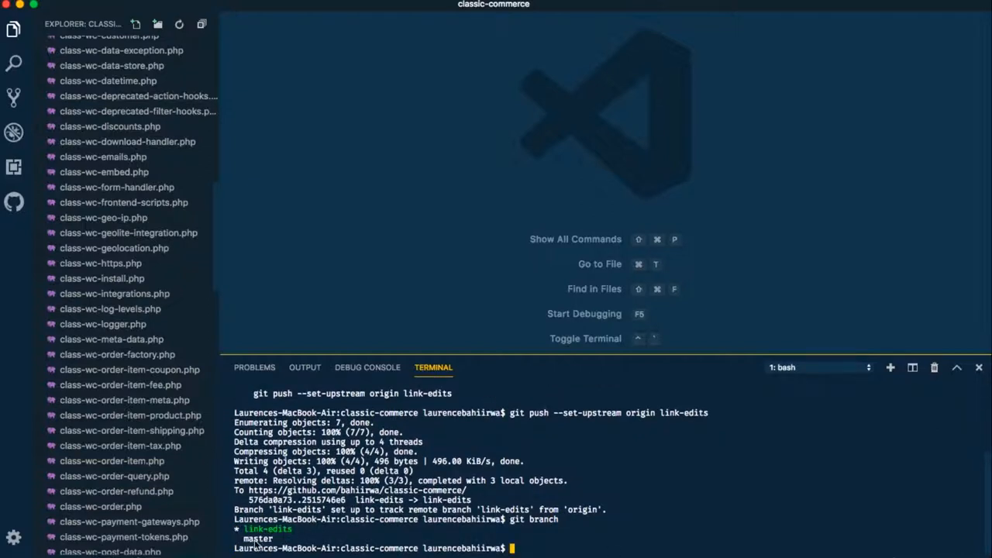
type("cl")
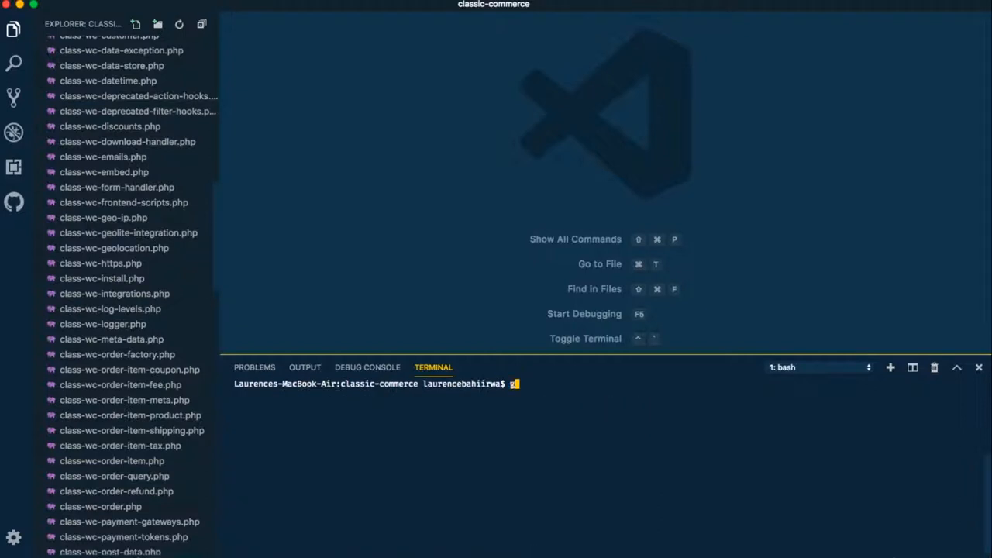
Run git checkout master, fixing the typo, so the repository is on master
type("it chekout")
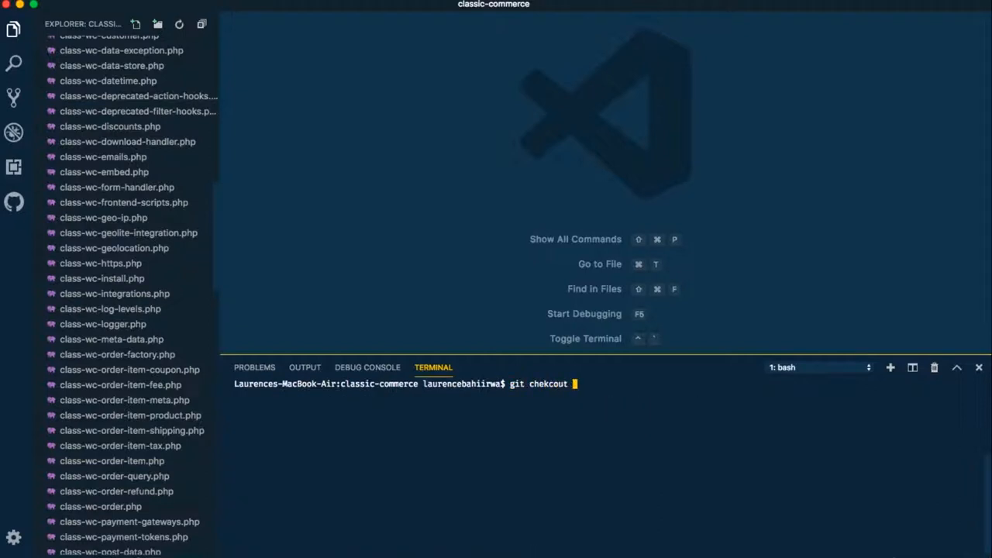
key("Backspace")
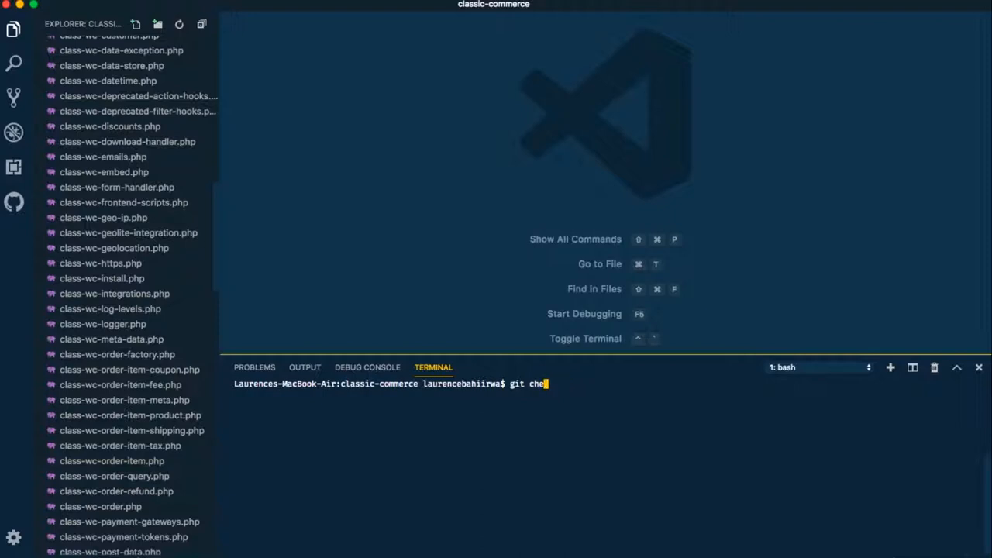
type("ckout ma")
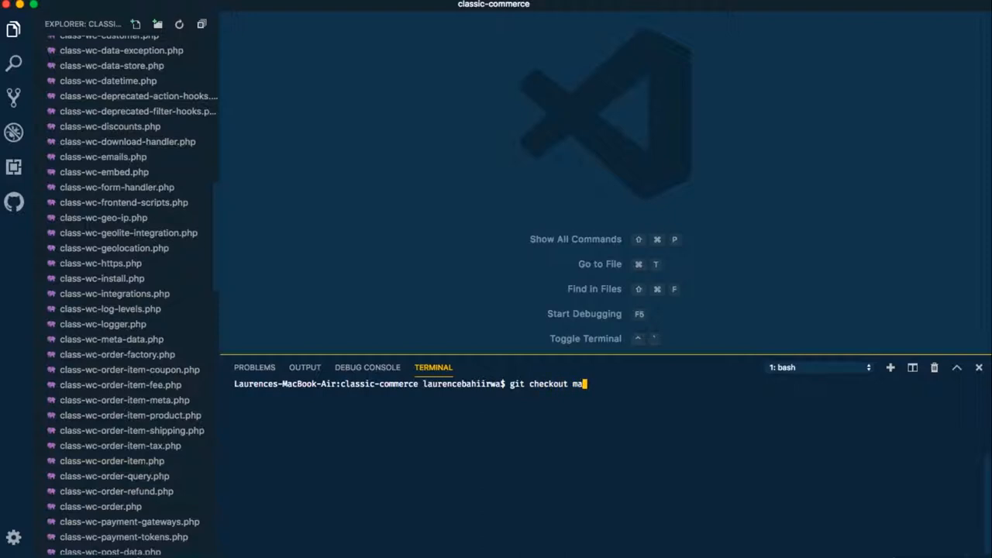
key("Return")
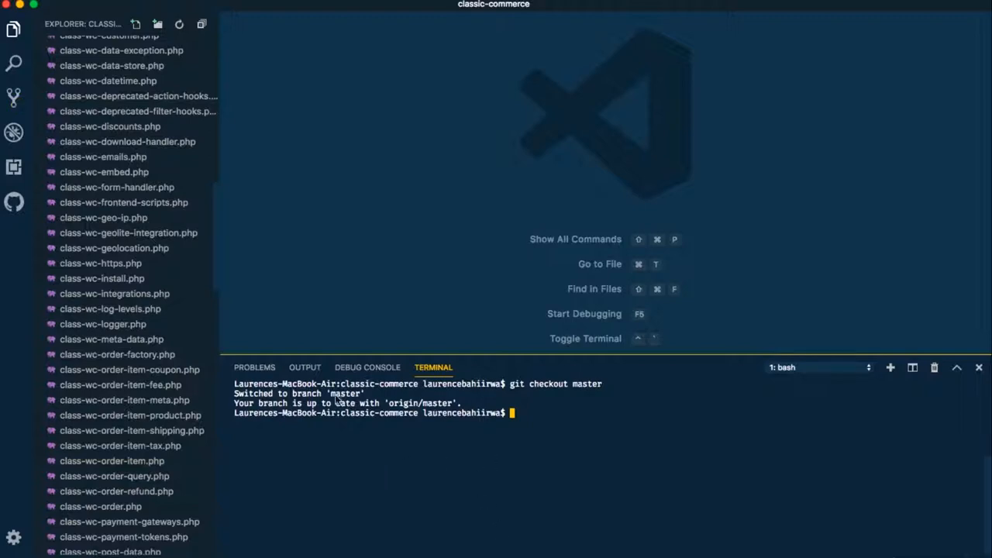
mouse_move(436, 455)
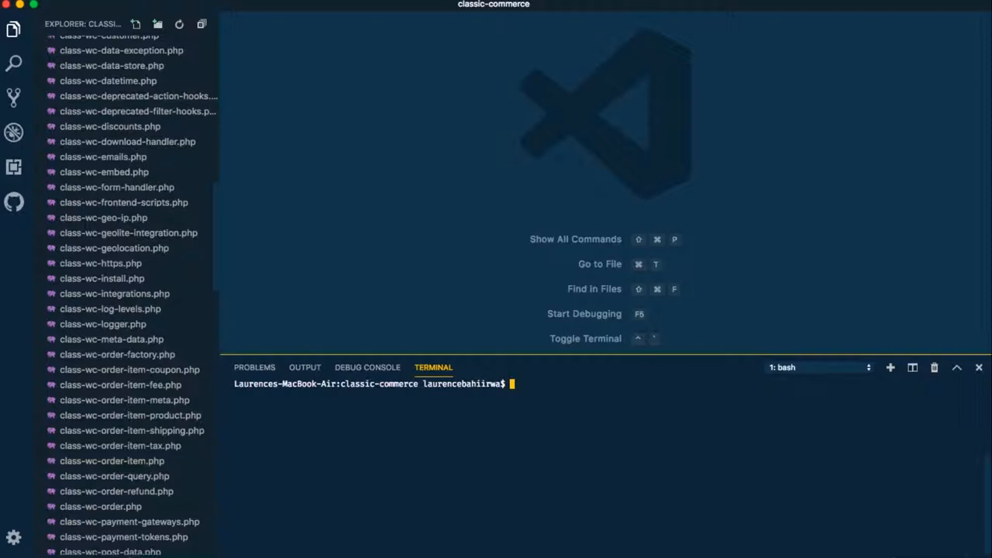
Begin the git remote add upstream command in the terminal
type("git")
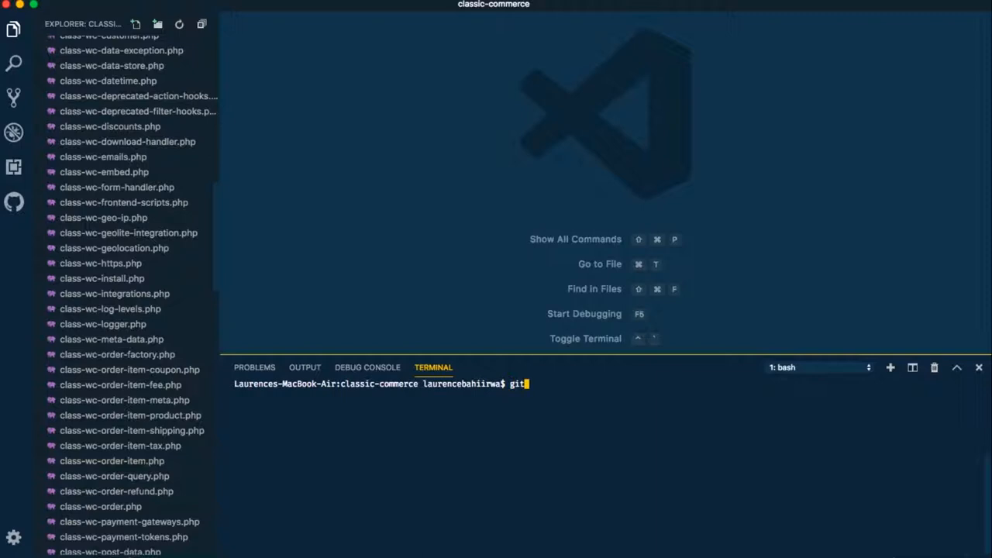
type("remote add upst")
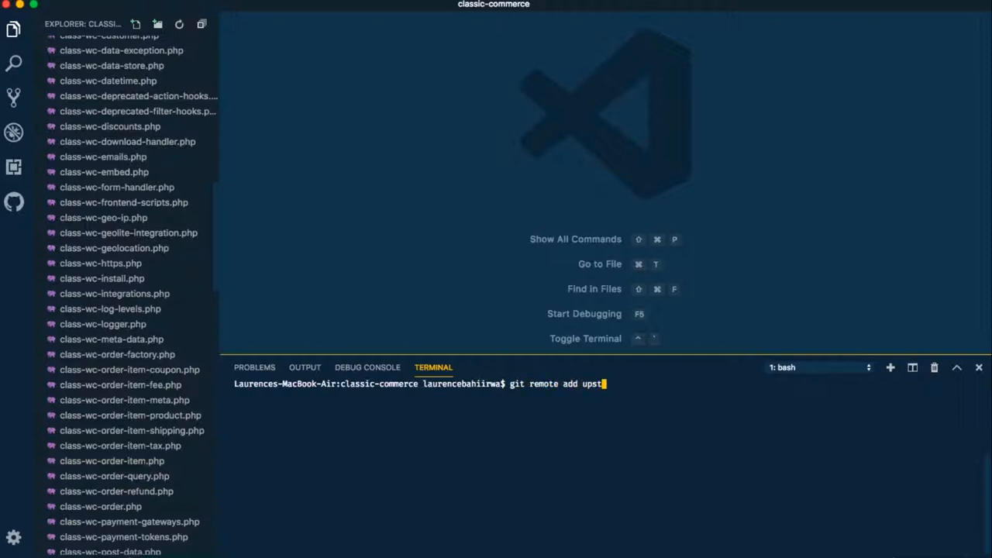
type("ream")
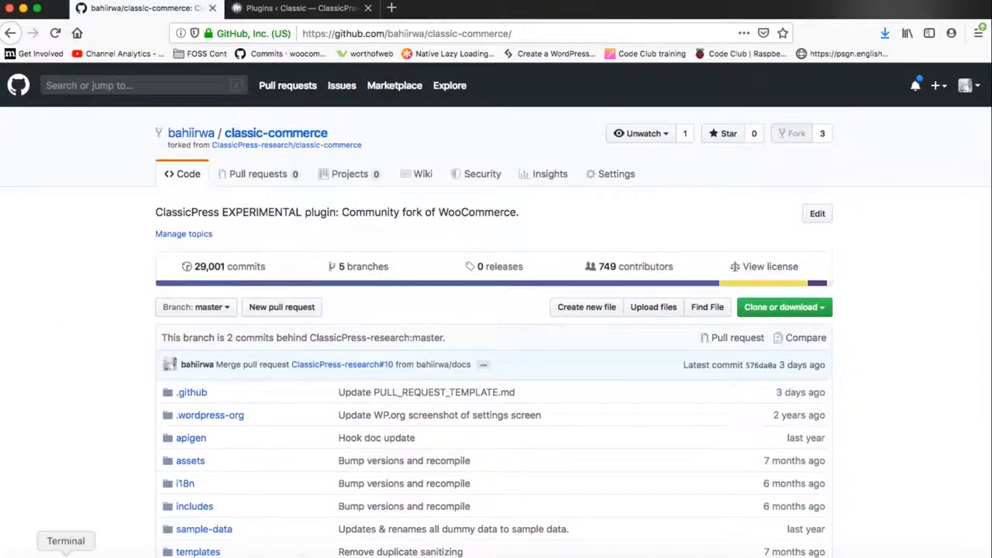
Add the ClassicPress-research/classic-commerce URL as the upstream remote
left_click(66, 540)
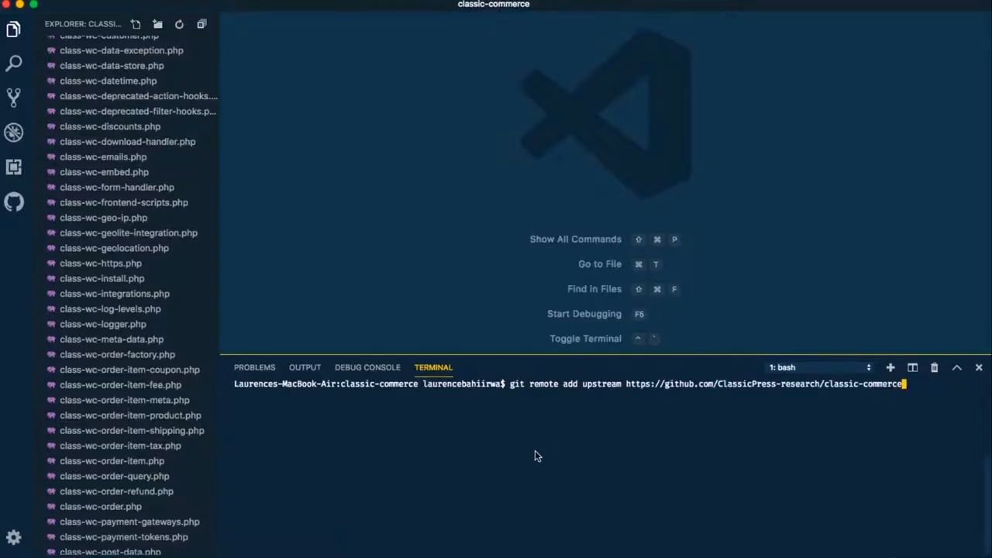
key("Return")
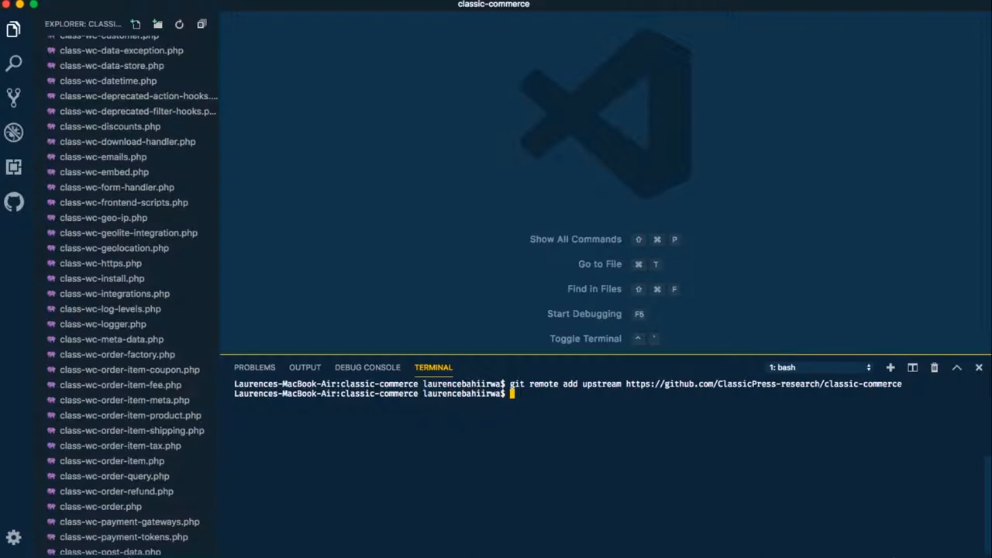
type("git p")
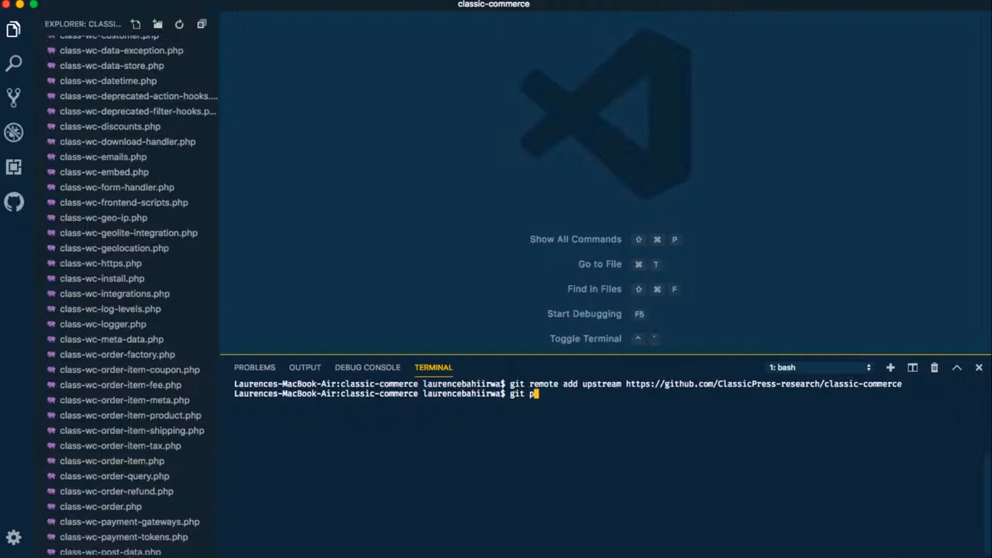
Run git pull upstream master and complete the merge
type("ull")
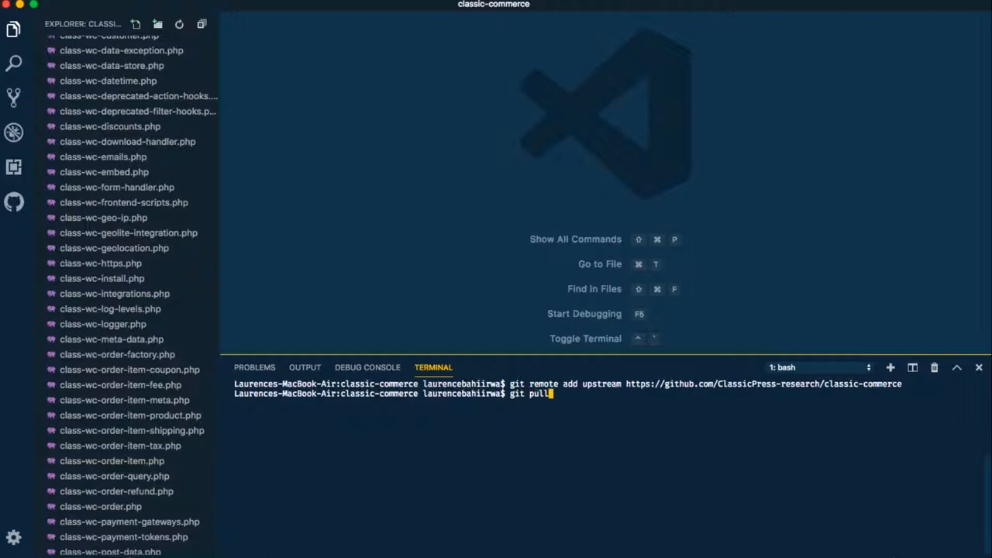
type("up")
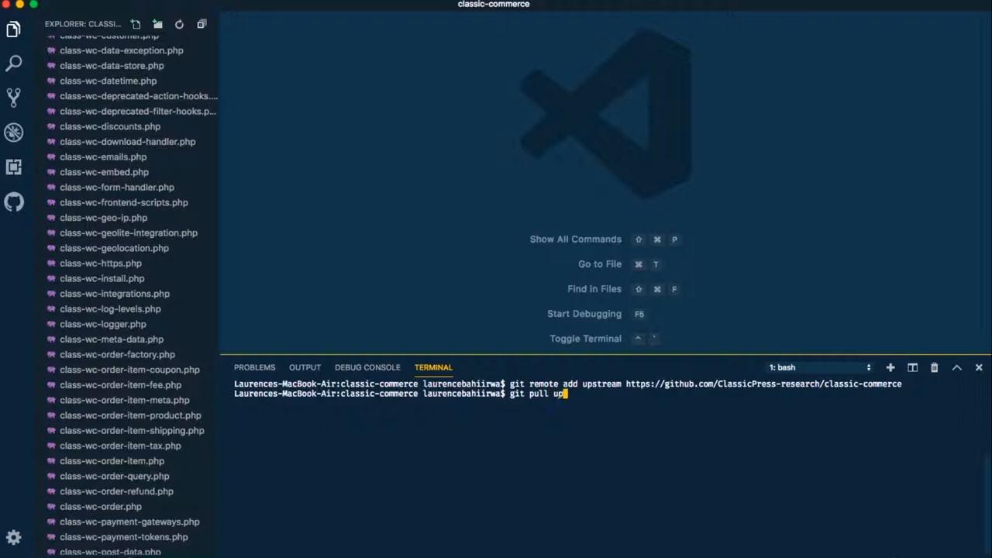
type("stream master")
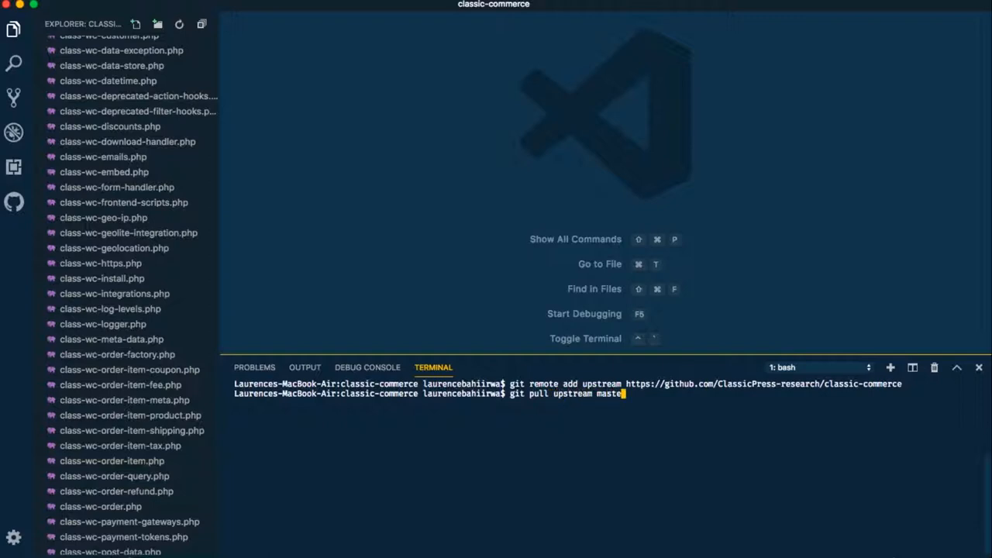
key("Return")
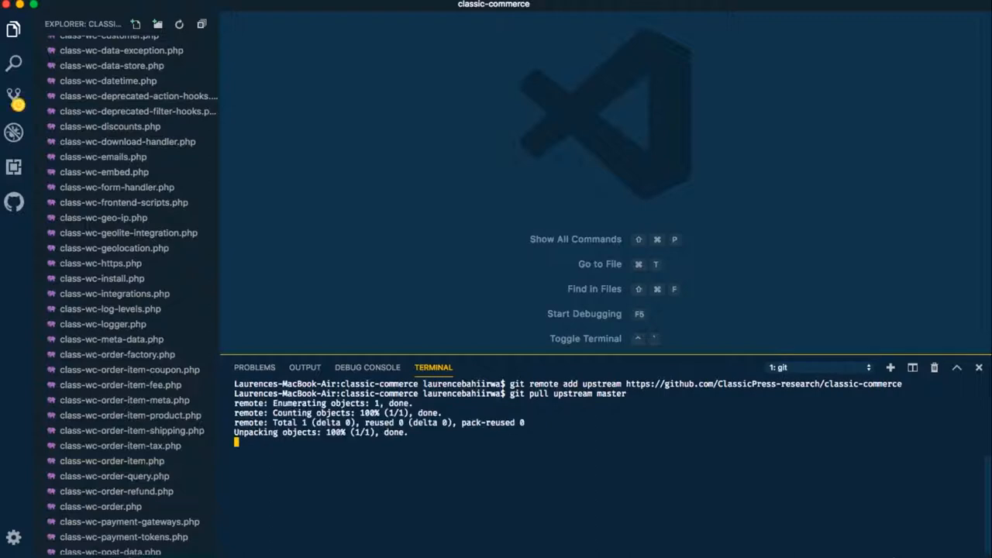
key("Return")
type("git")
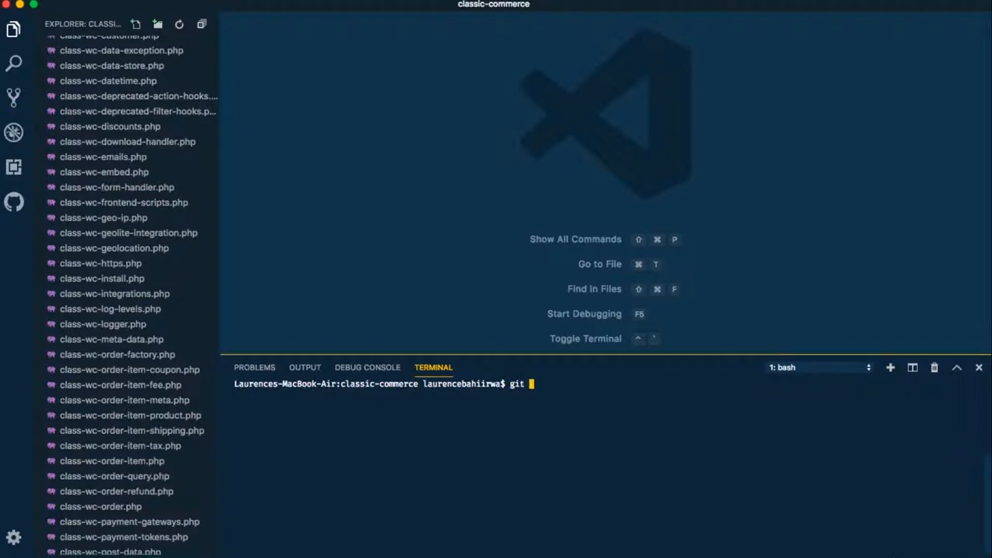
Run git push origin master to update the fork on GitHub
type("push or")
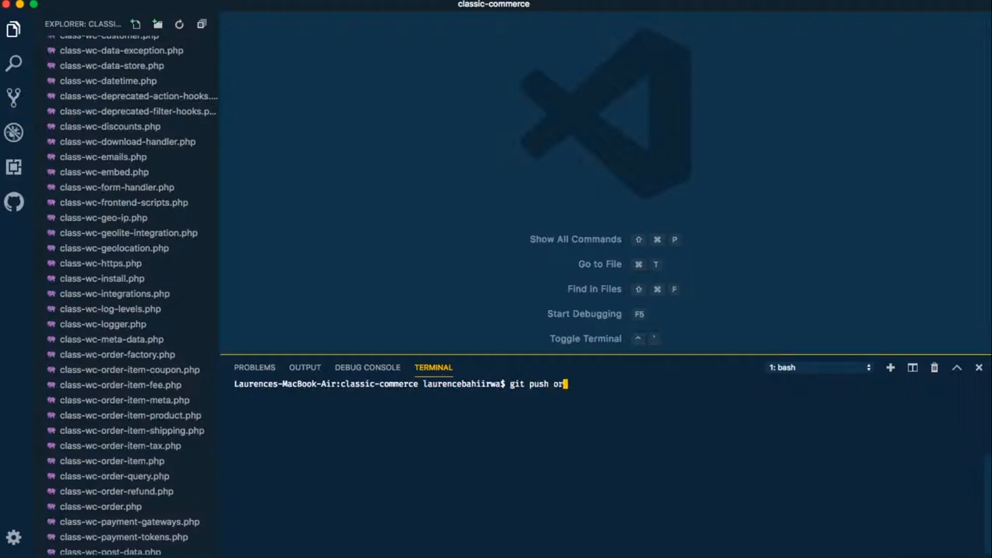
type("igin master")
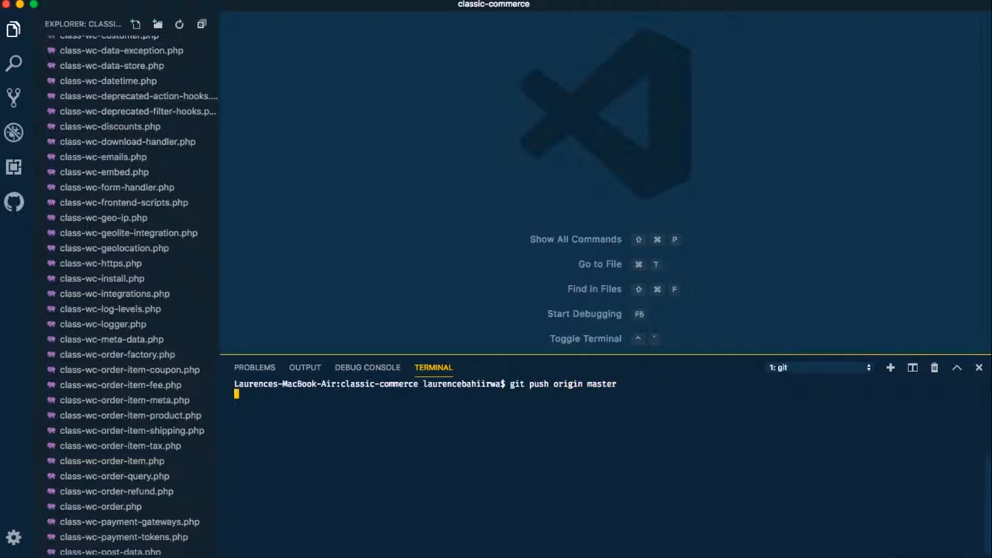
key("Return")
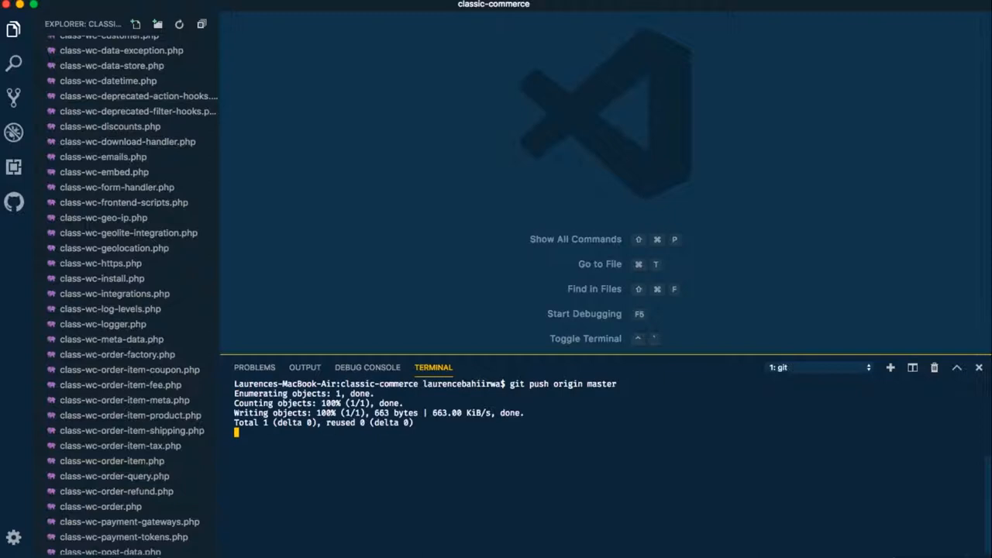
mouse_move(410, 405)
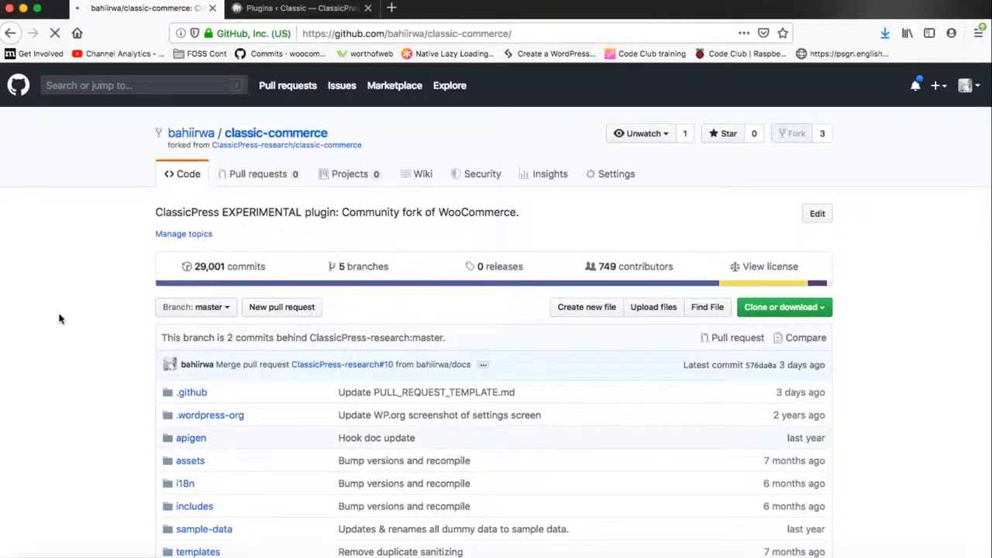
Reload the fork page, now reporting master even with ClassicPress-research:master
left_click(54, 32)
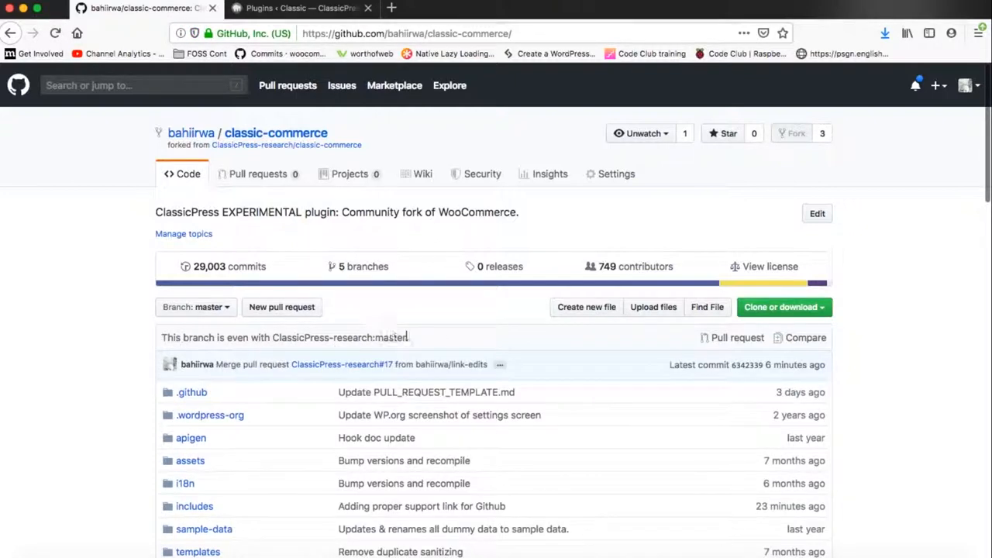
mouse_move(97, 346)
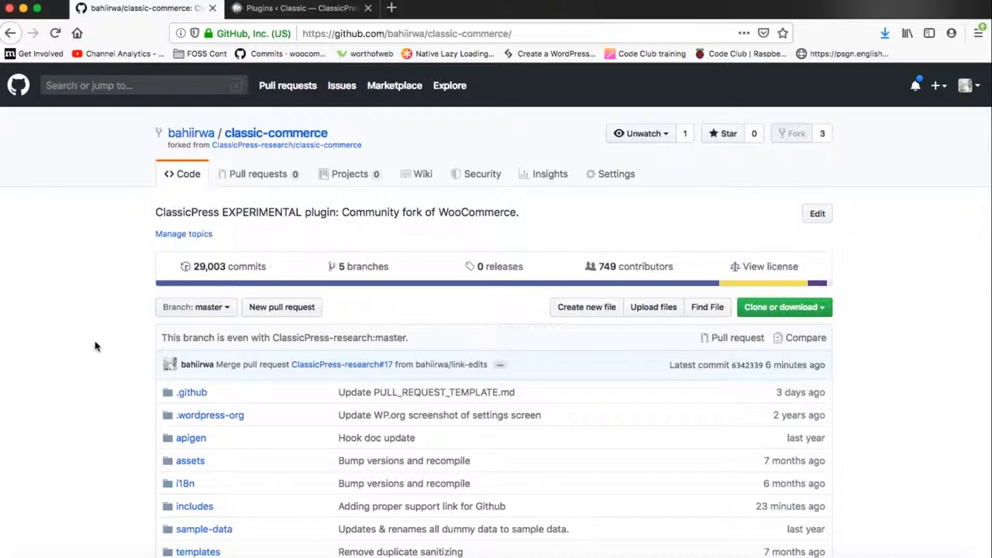
mouse_move(65, 346)
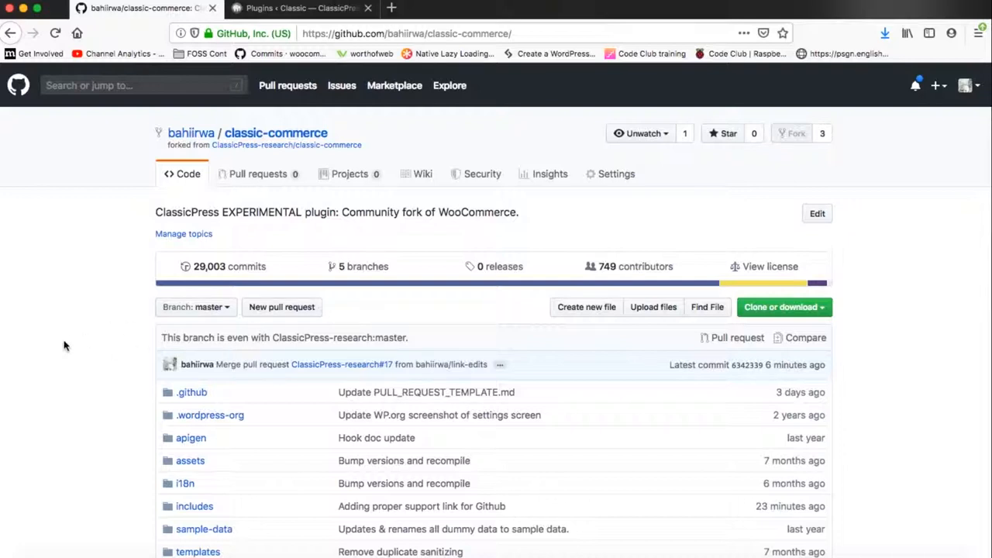
mouse_move(194, 128)
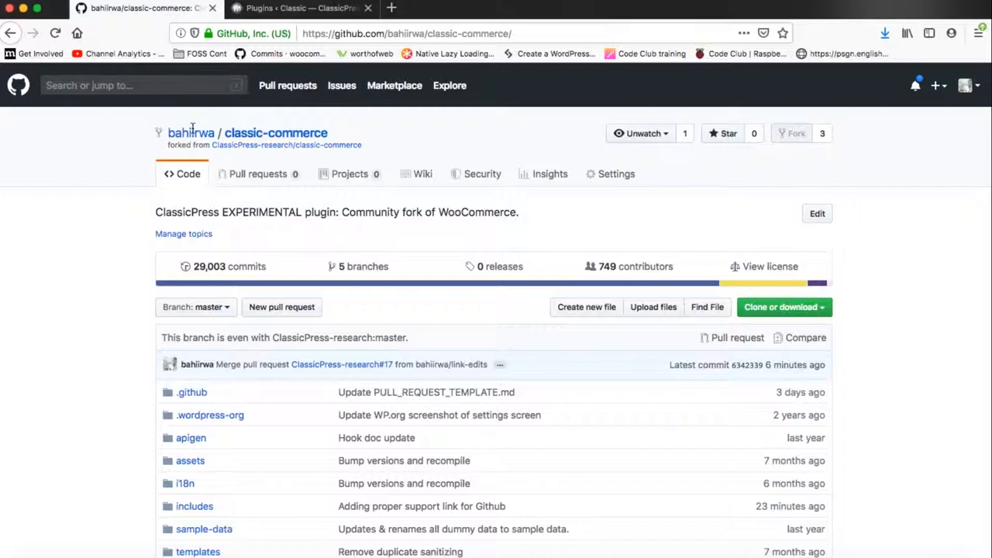
mouse_move(721, 220)
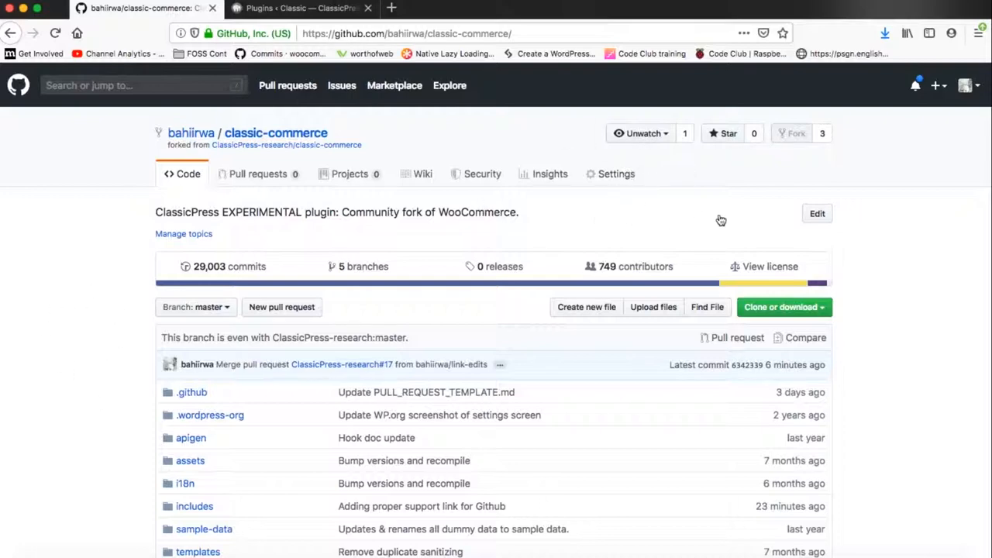
mouse_move(256, 206)
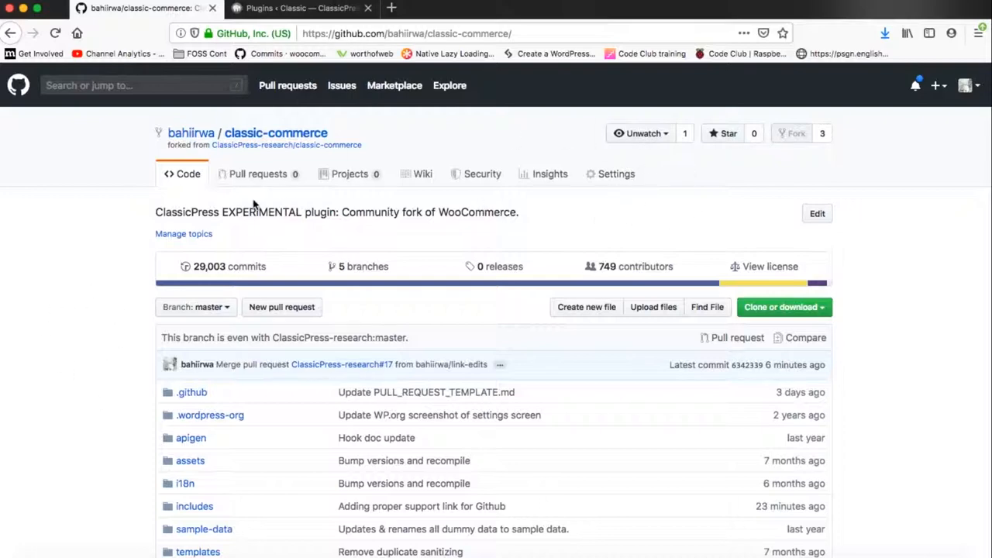
mouse_move(371, 255)
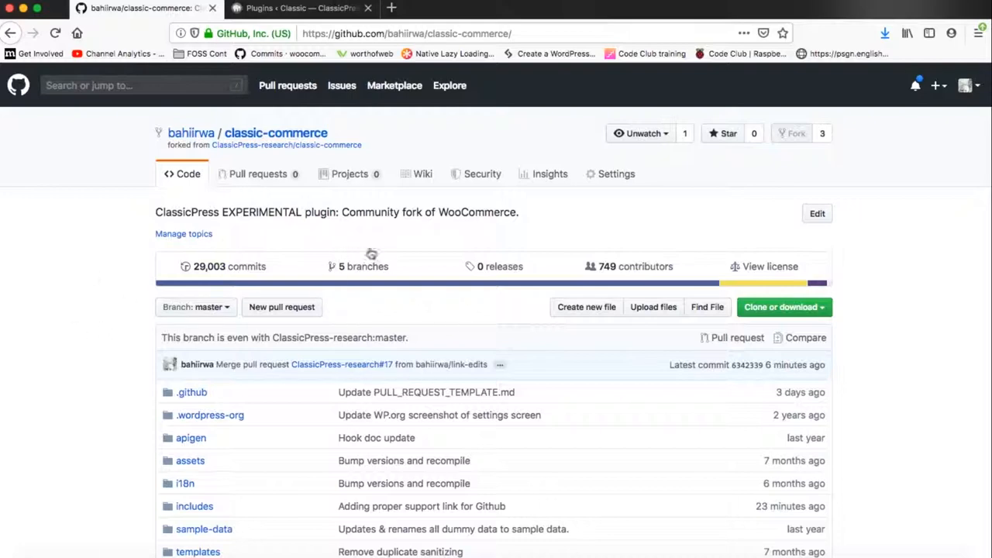
scroll("down", 3)
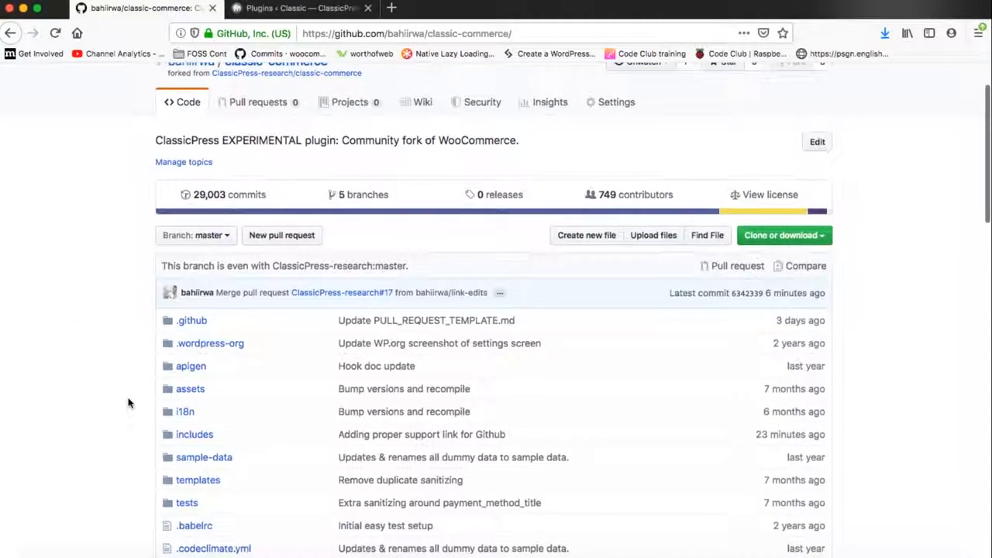
scroll("up", 3)
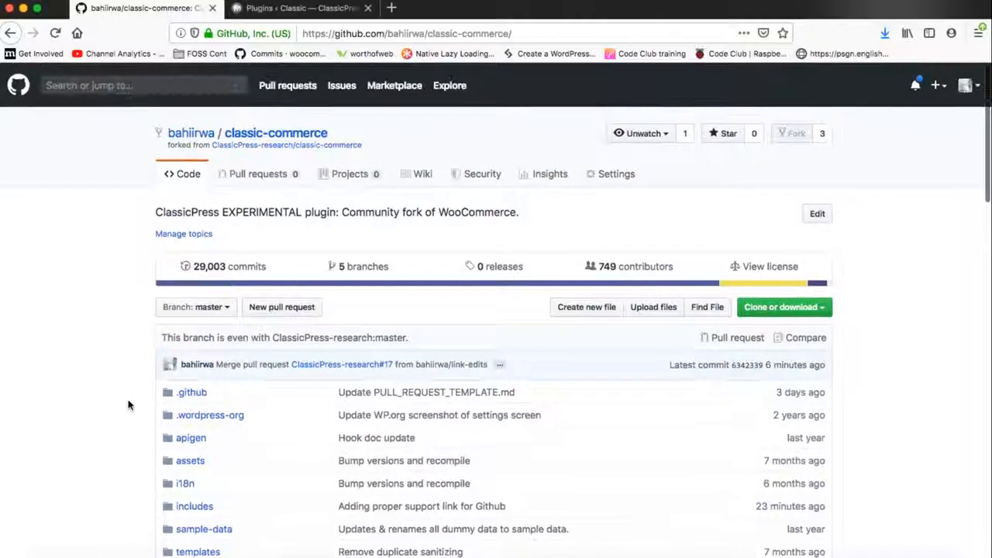